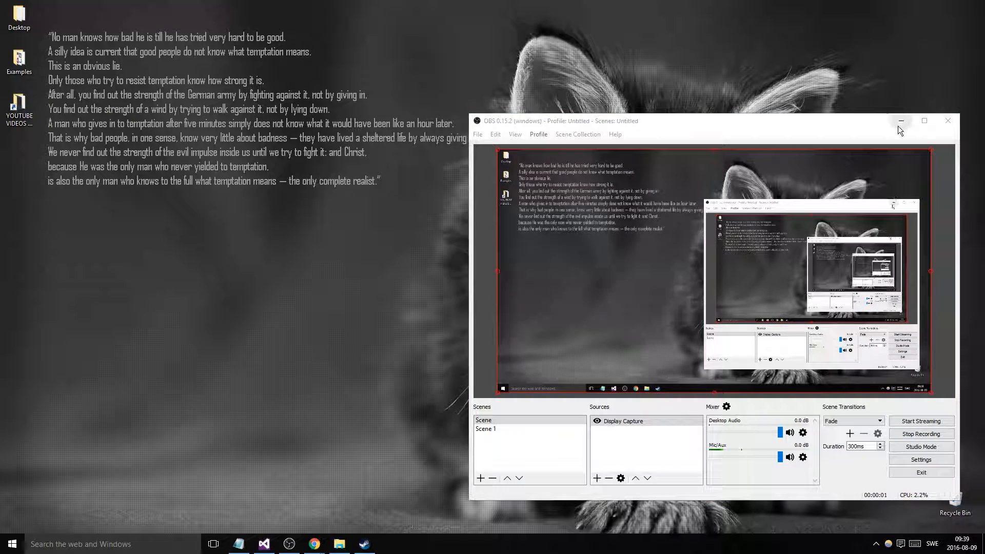
- Minimize the OBS window so only the kitten wallpaper and desktop icons remain
click(901, 121)
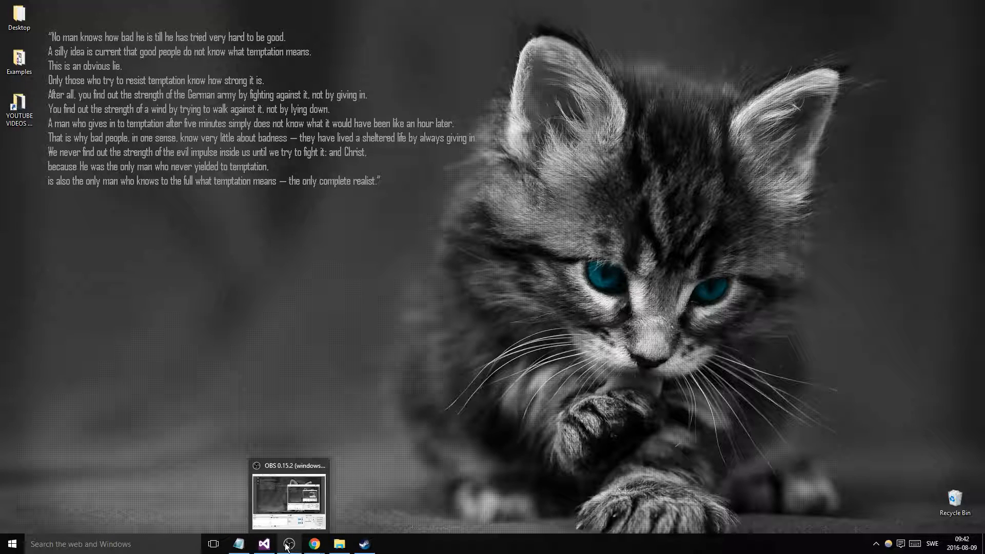
mouse_move(304, 502)
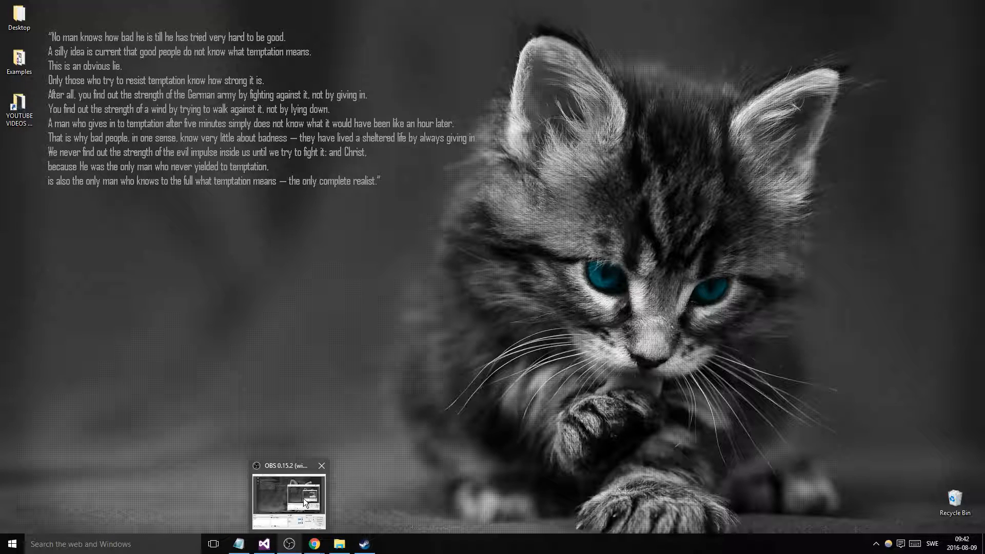